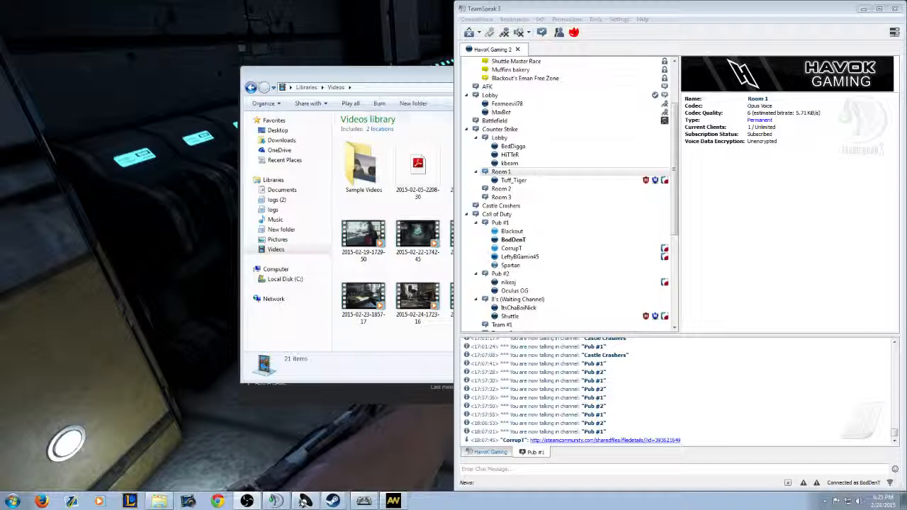
Select CorrupT in the Call of Duty Pub #1 channel tree to show his client info.
left_click(512, 239)
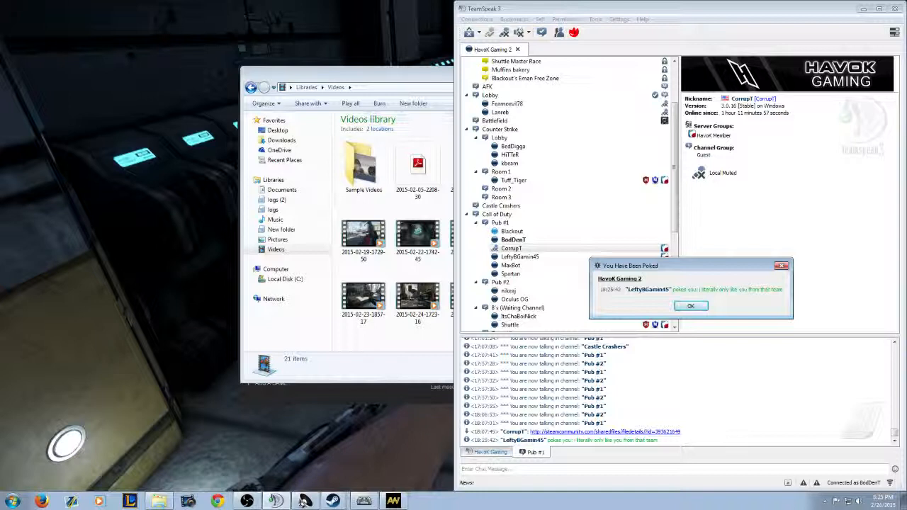
left_click(690, 305)
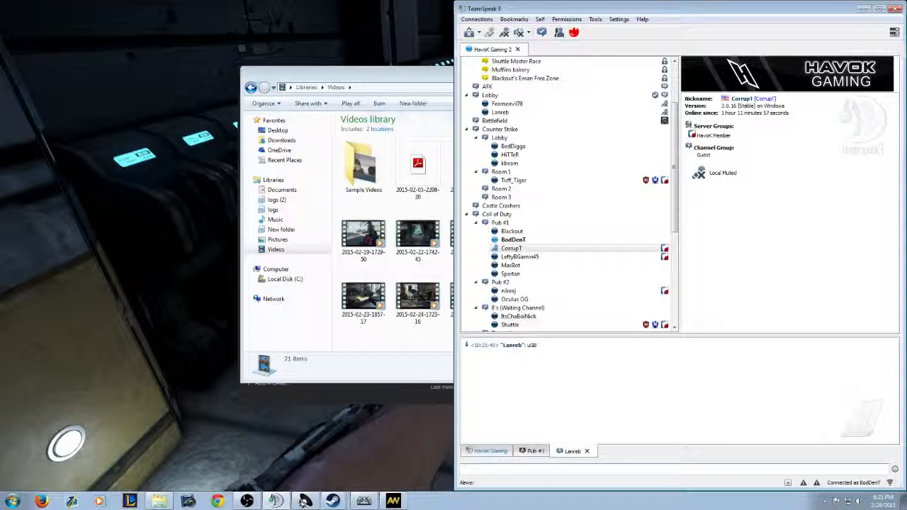
left_click(512, 223)
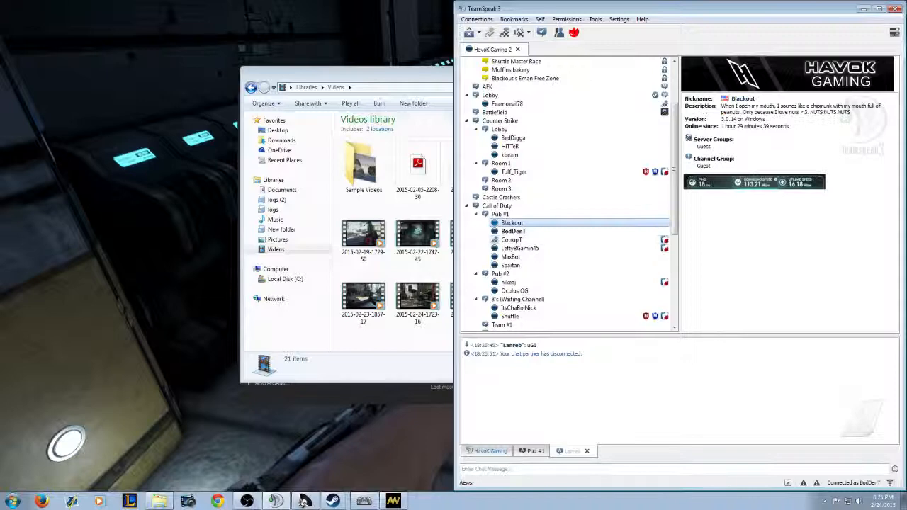